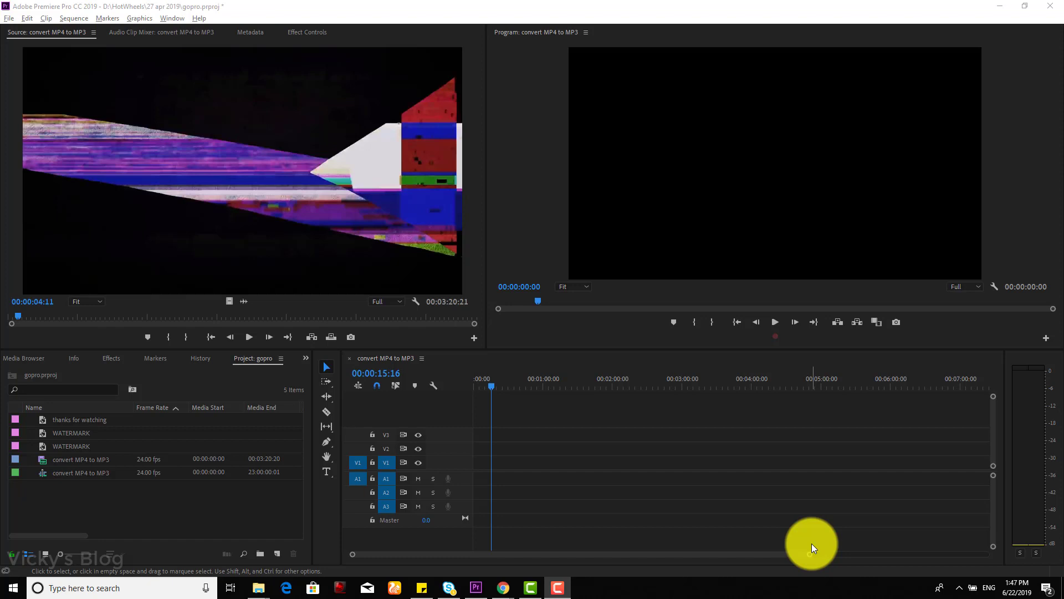
pyautogui.moveTo(642, 126)
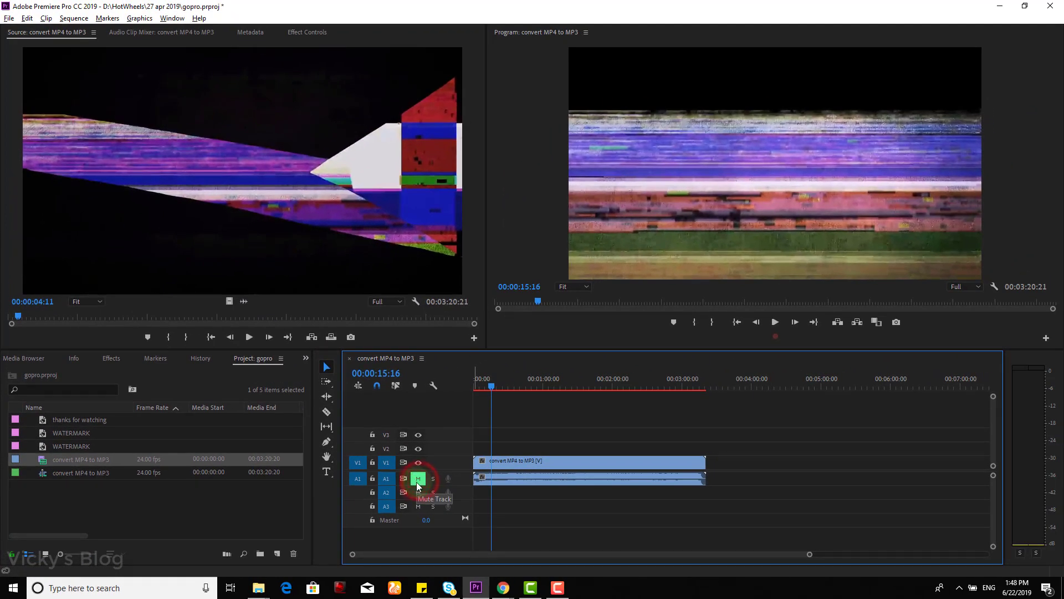
pyautogui.click(417, 479)
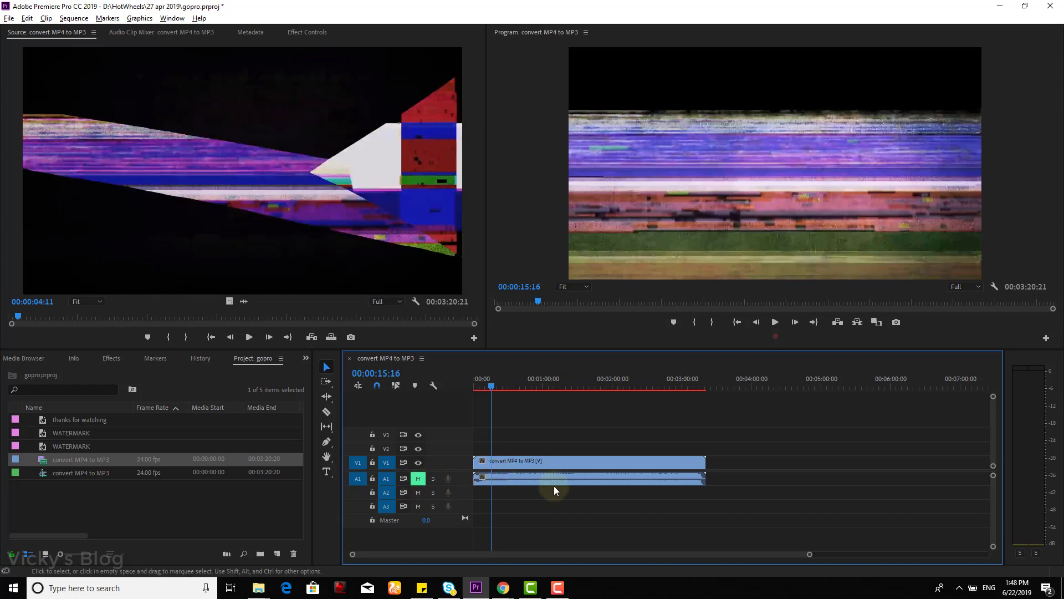
pyautogui.moveTo(417, 479)
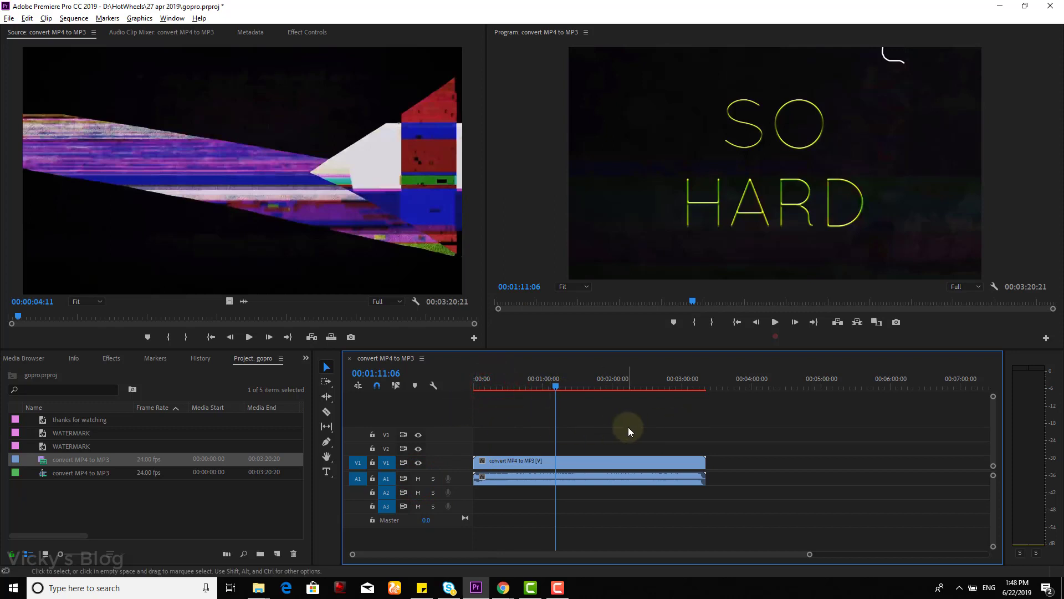
pyautogui.moveTo(575, 454)
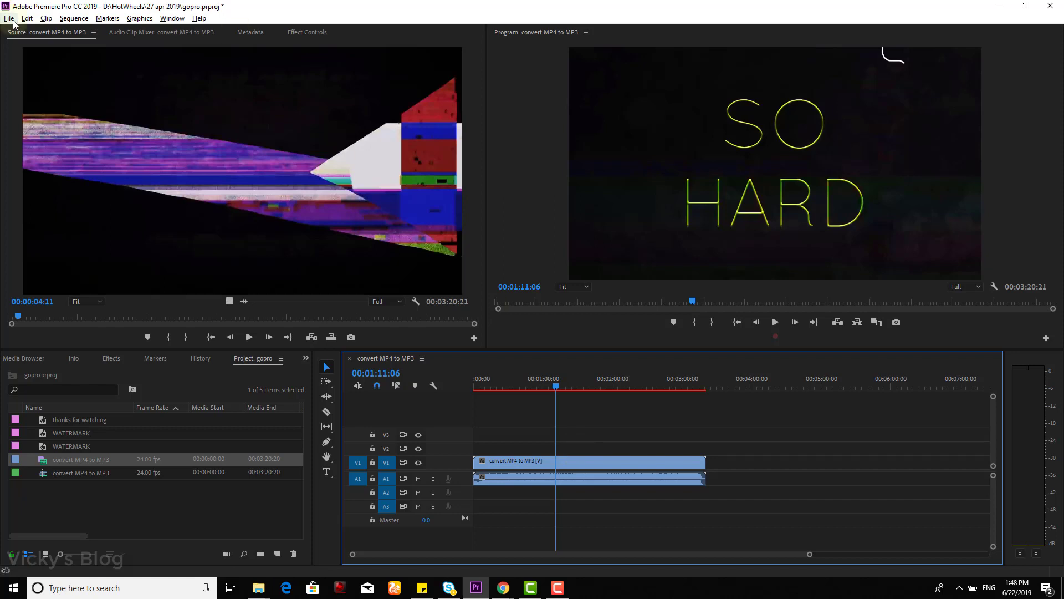
# - Open Export Settings via File > Export > Media and choose MP3 as the format
pyautogui.click(625, 425)
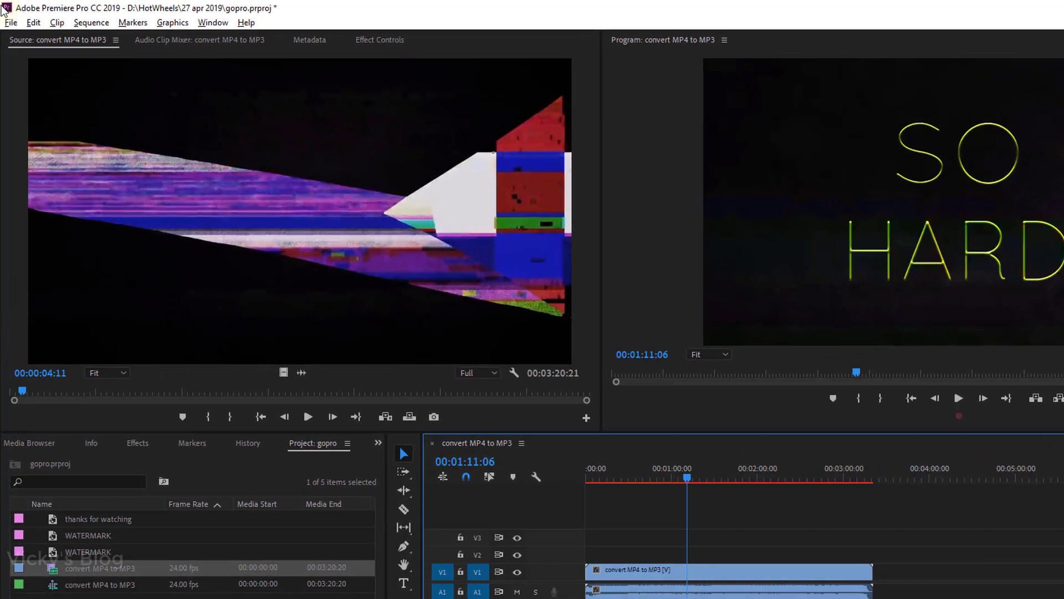
pyautogui.click(10, 22)
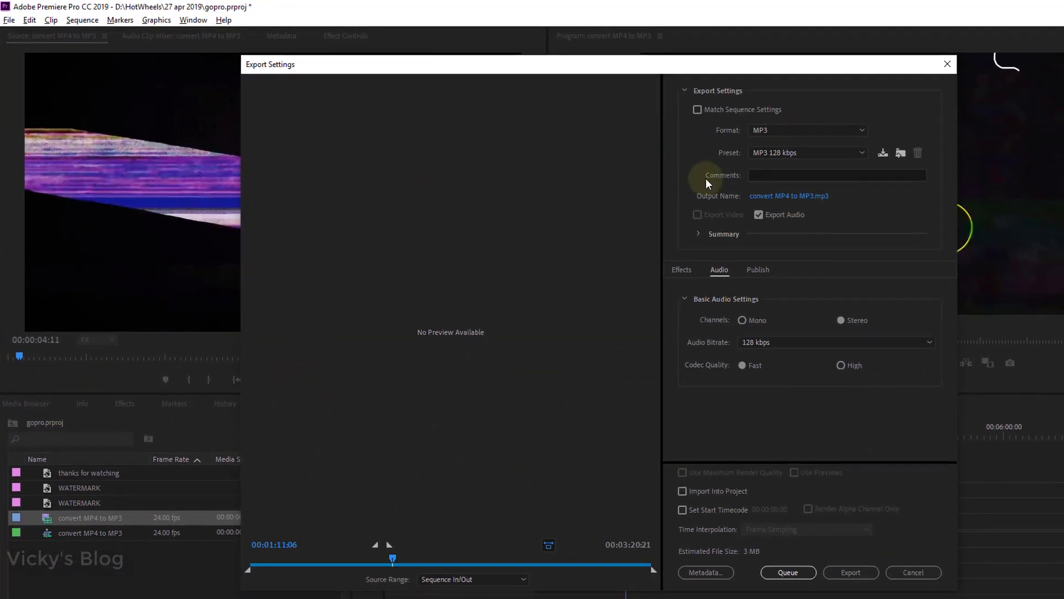
pyautogui.click(806, 130)
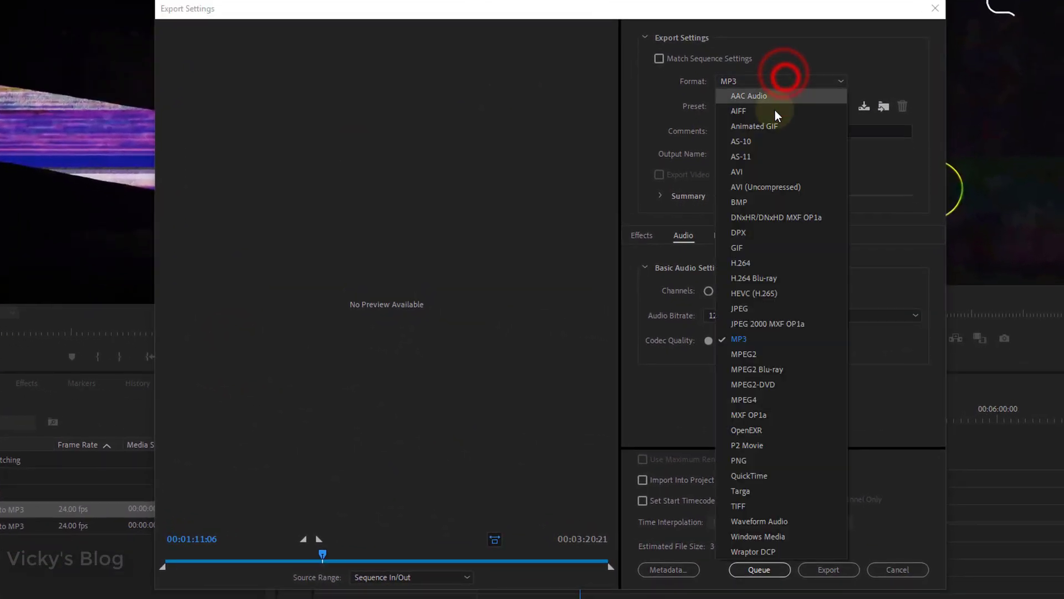
pyautogui.click(738, 339)
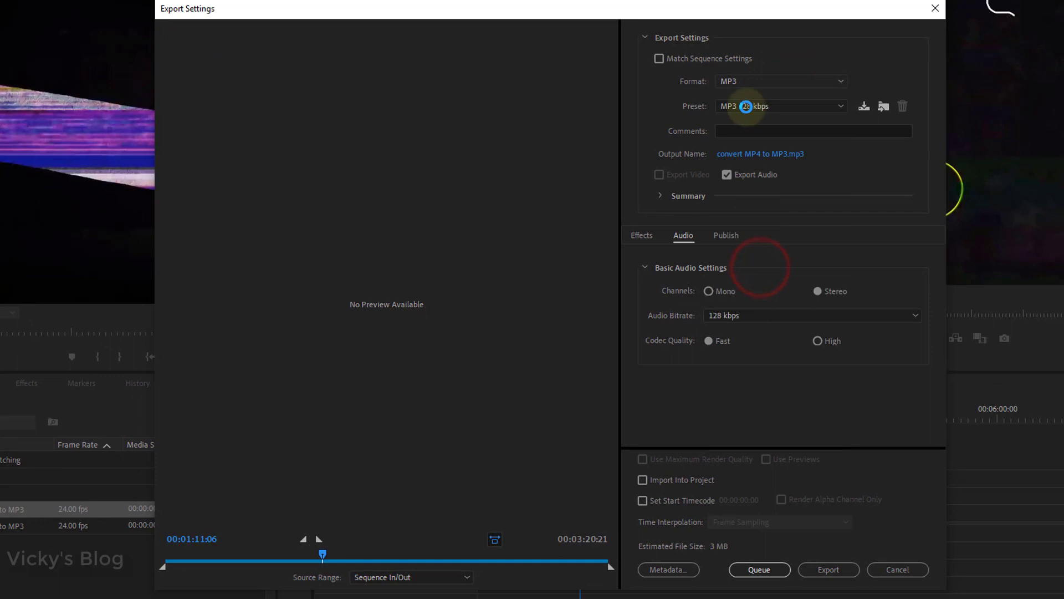
# - Change the format to H.264 with Export Video checked alongside audio
pyautogui.click(779, 81)
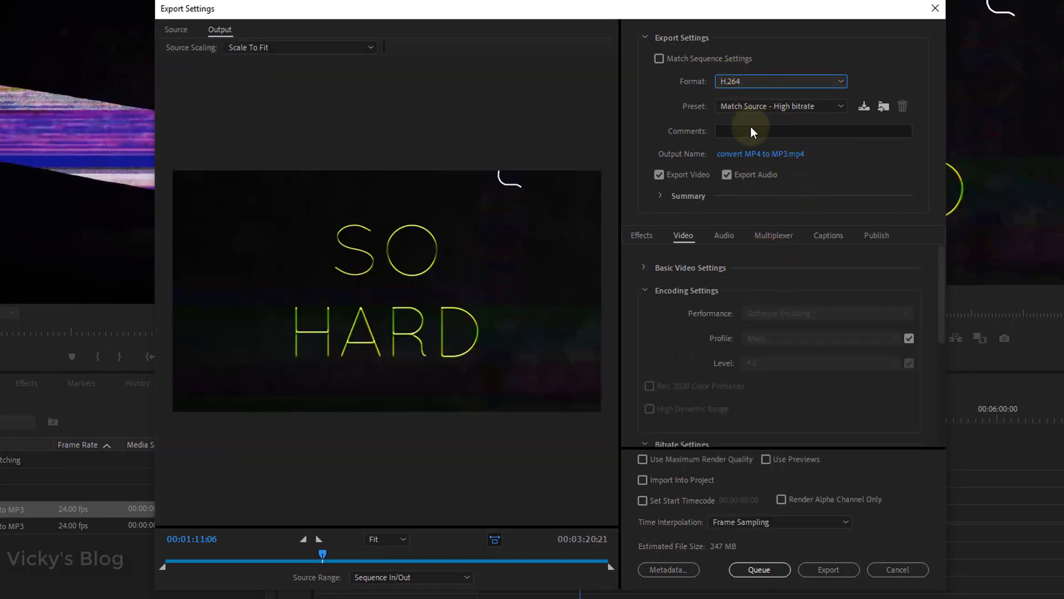
pyautogui.moveTo(754, 88)
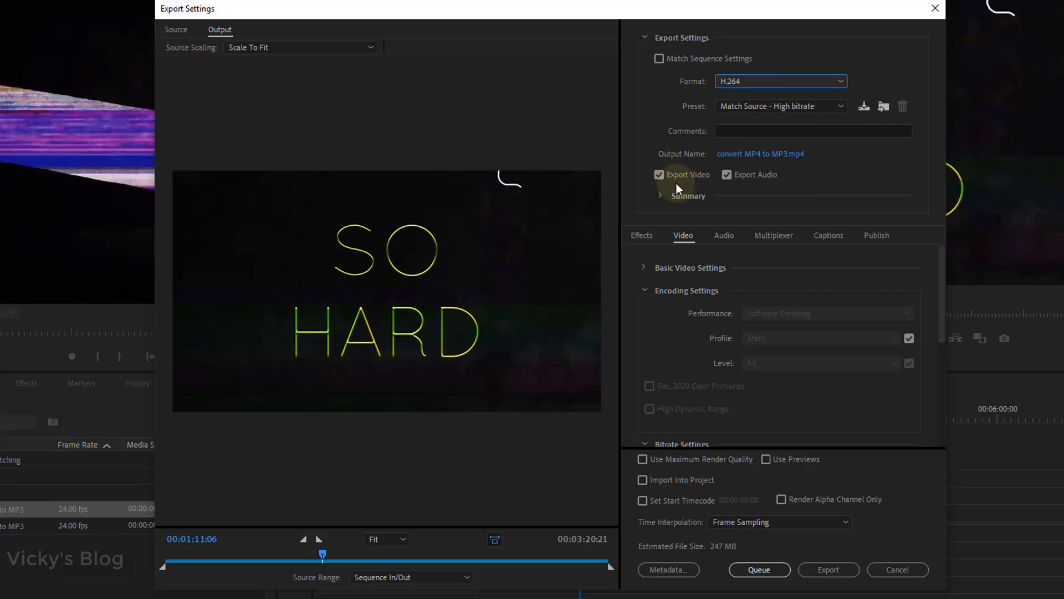
pyautogui.click(658, 174)
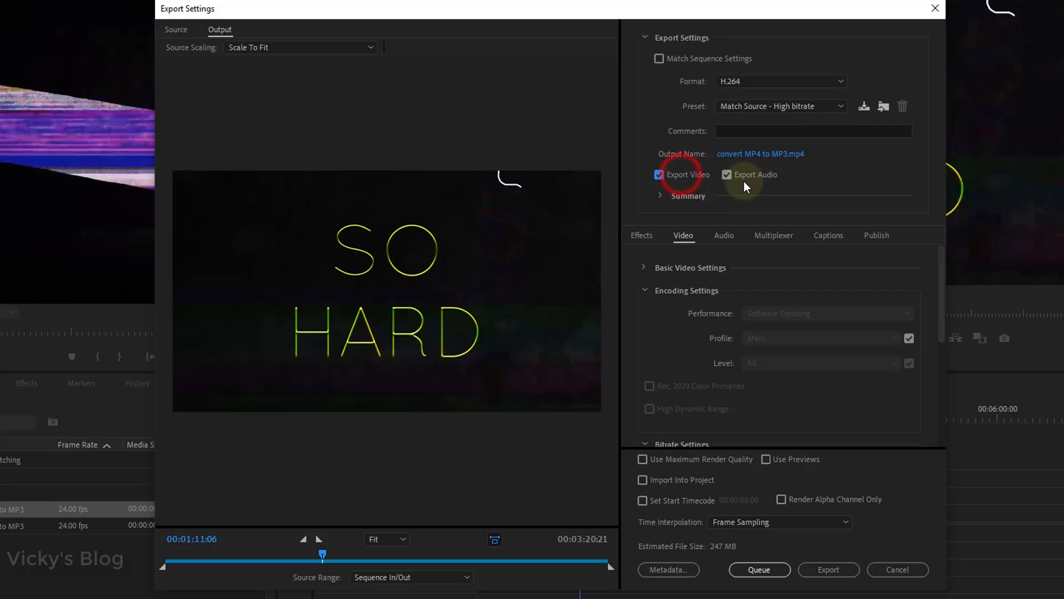
pyautogui.click(658, 174)
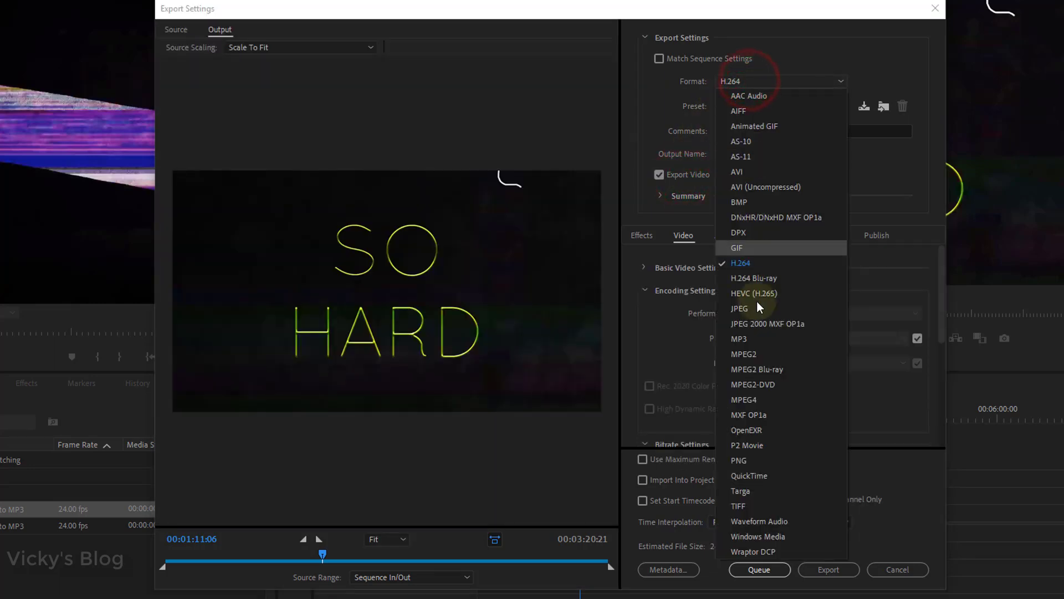
pyautogui.moveTo(763, 346)
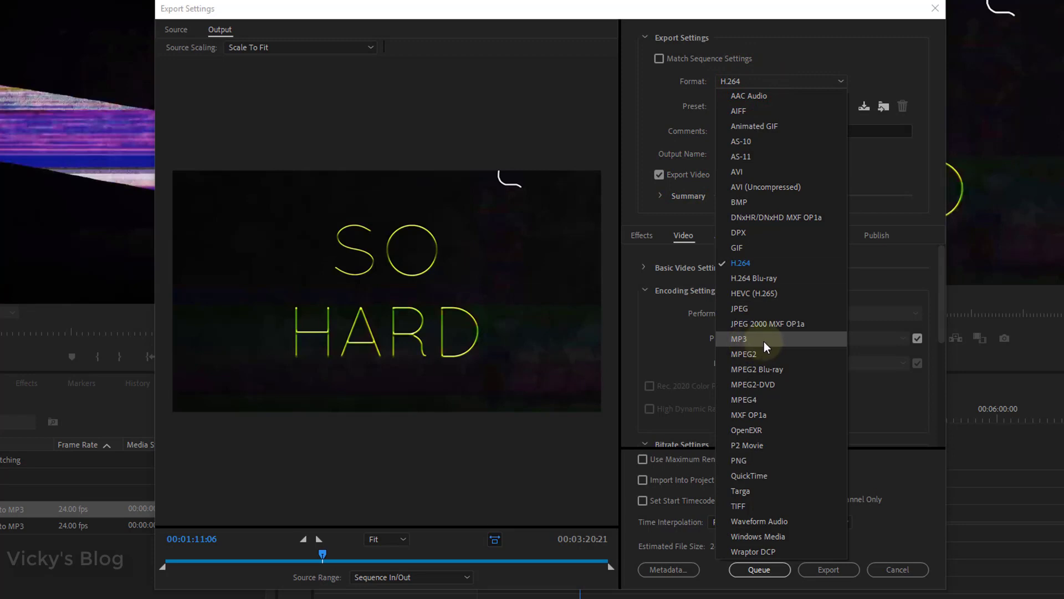
# - Select MP3 with the 128 kbps preset and export convert MP4 to MP3.mp3
pyautogui.click(739, 338)
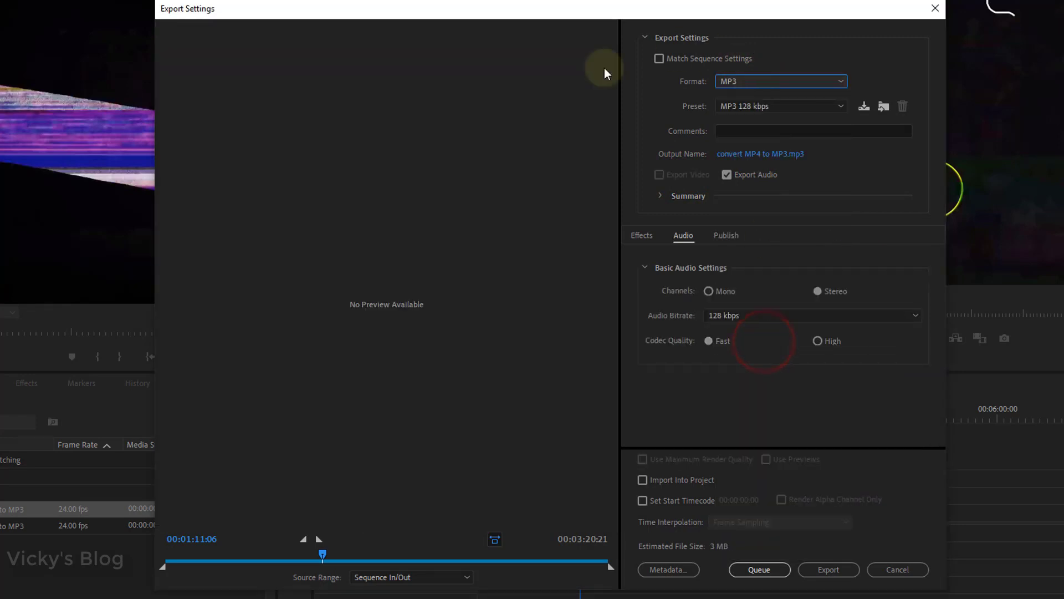
pyautogui.moveTo(746, 156)
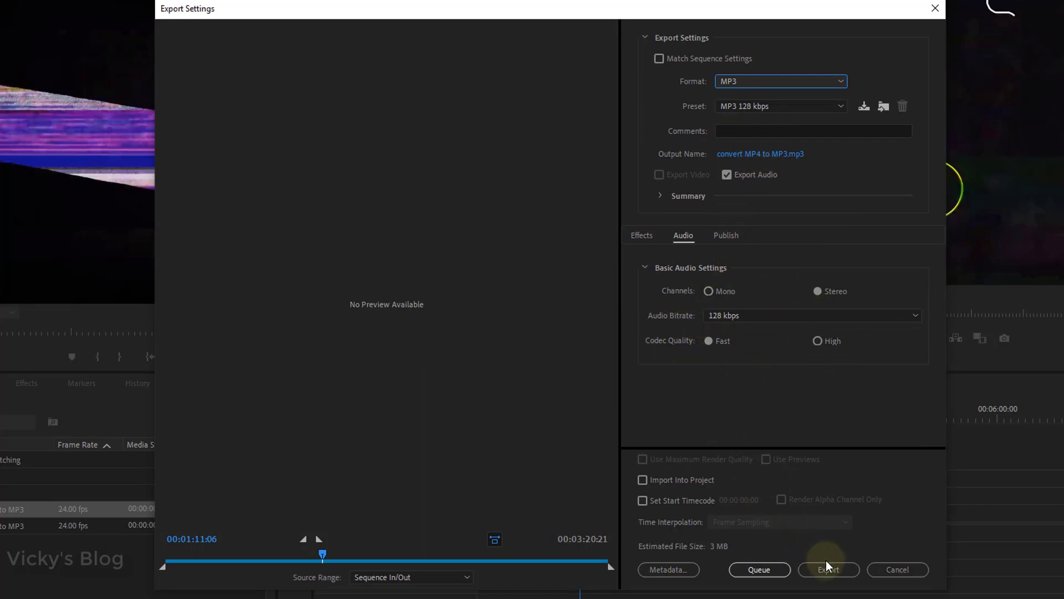
pyautogui.click(827, 570)
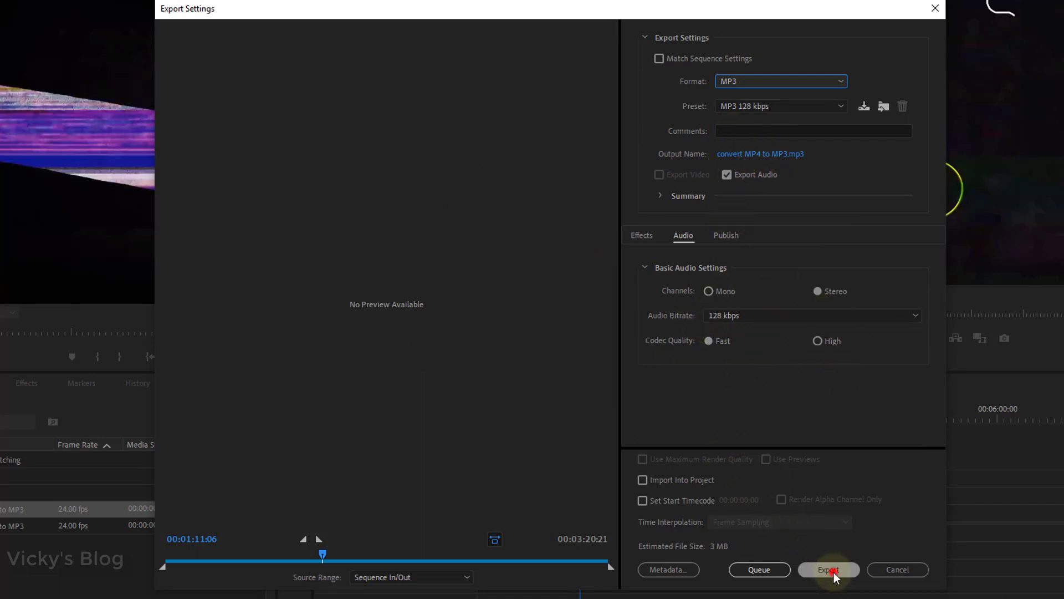
pyautogui.click(828, 570)
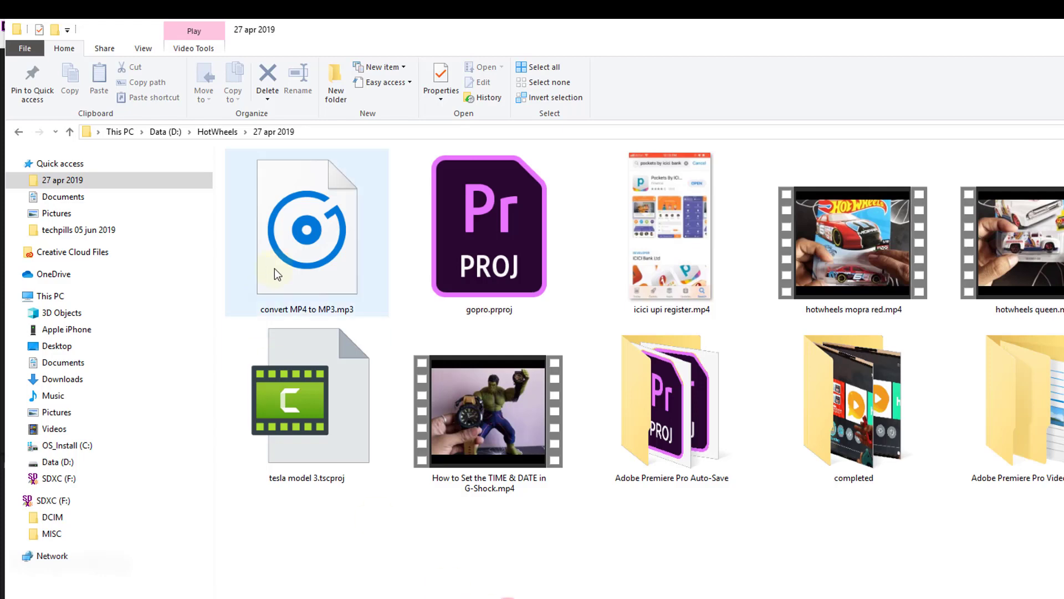
pyautogui.moveTo(298, 238)
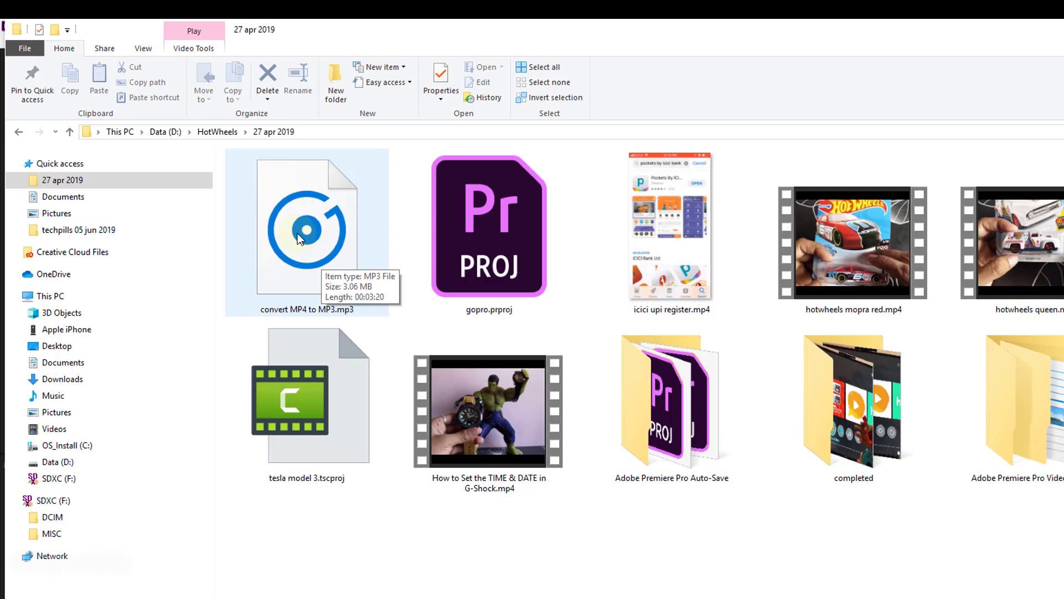
# - Open convert MP4 to MP3.mp3 from D:\HotWheels\27 apr 2019 in Groove Music
pyautogui.doubleClick(306, 228)
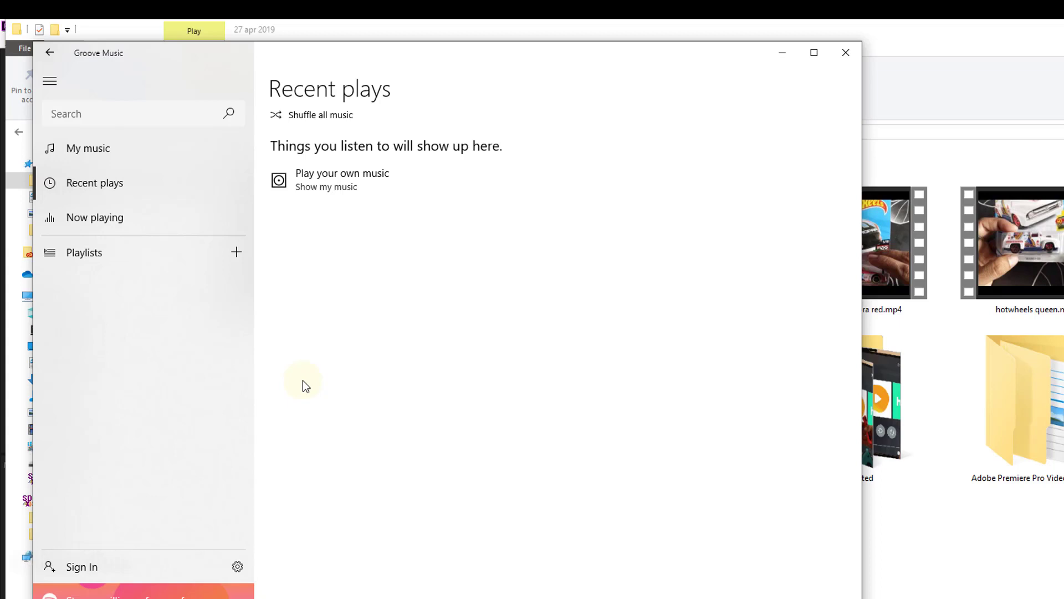
pyautogui.moveTo(409, 292)
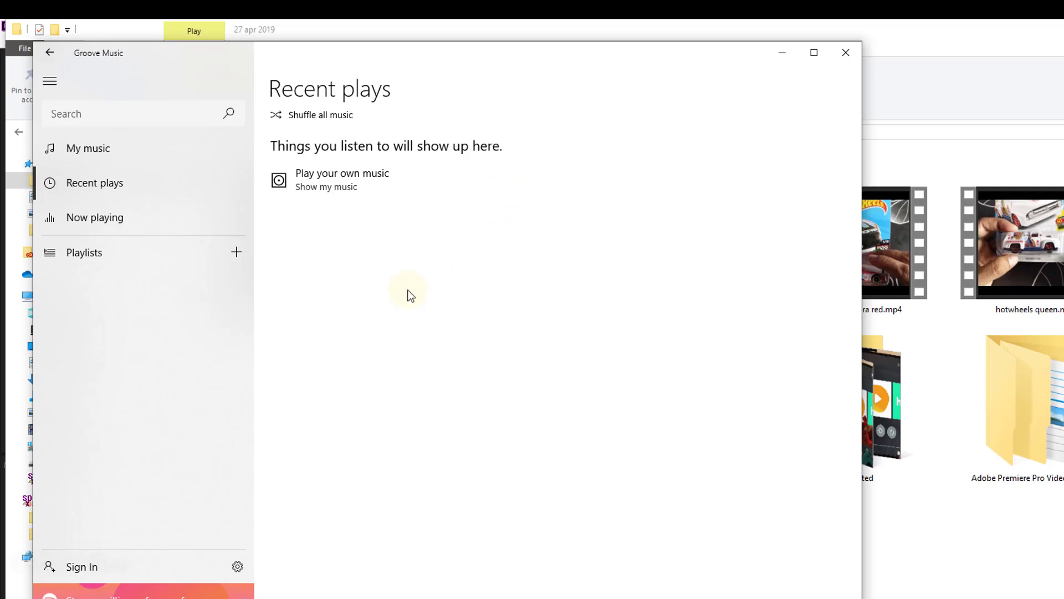